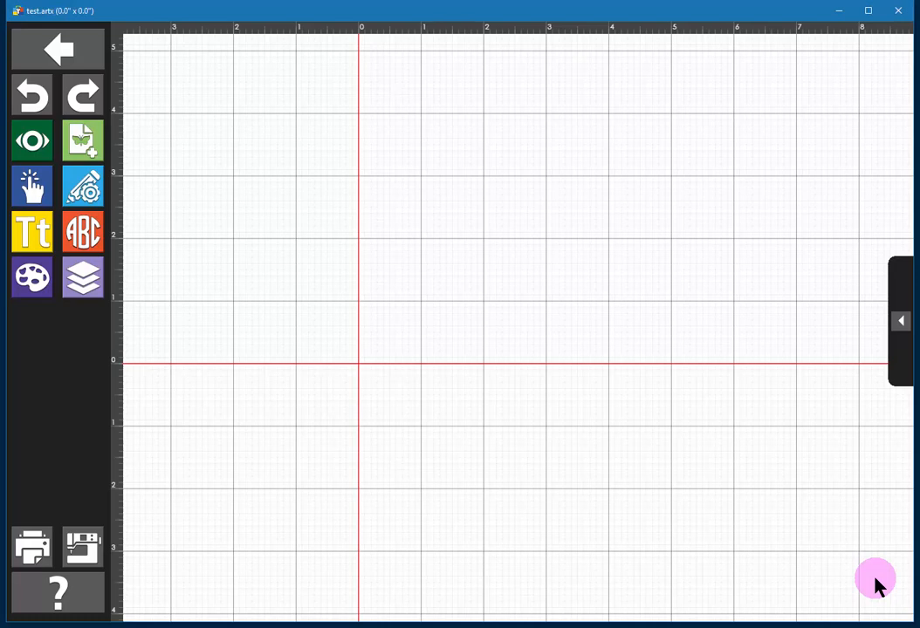
mouse_move(872, 580)
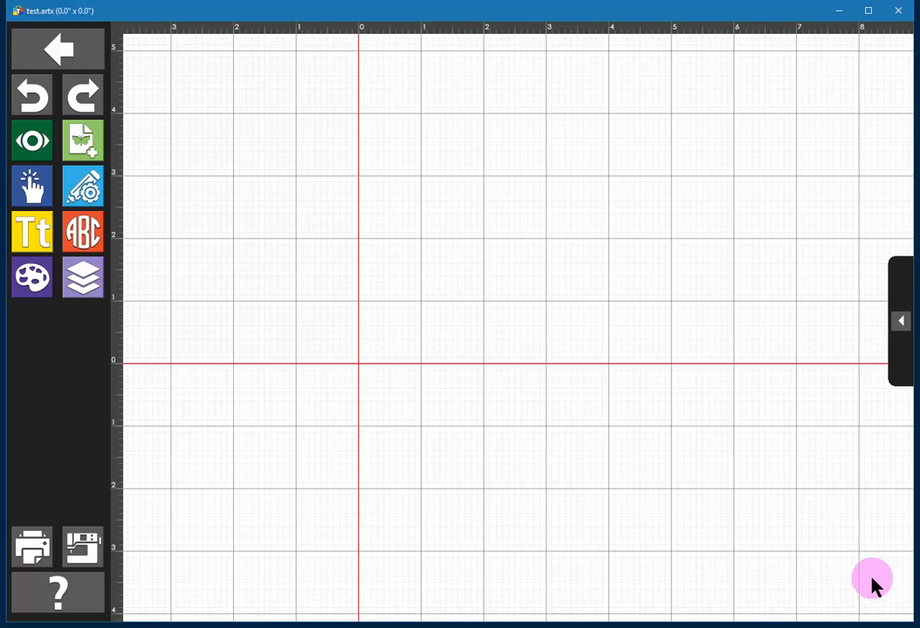
mouse_move(179, 238)
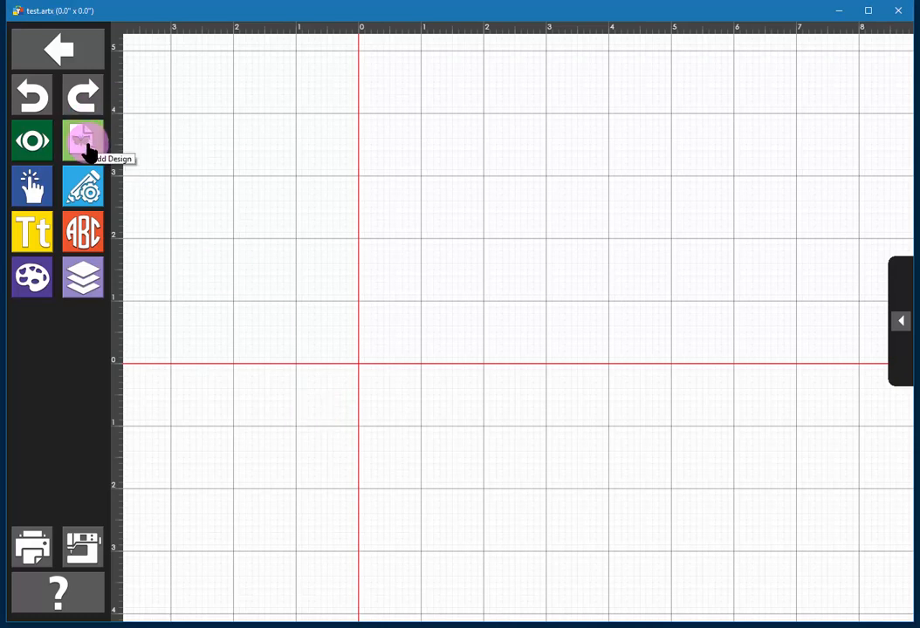
Open the built-in design library and scroll down to view more designs.
click(83, 142)
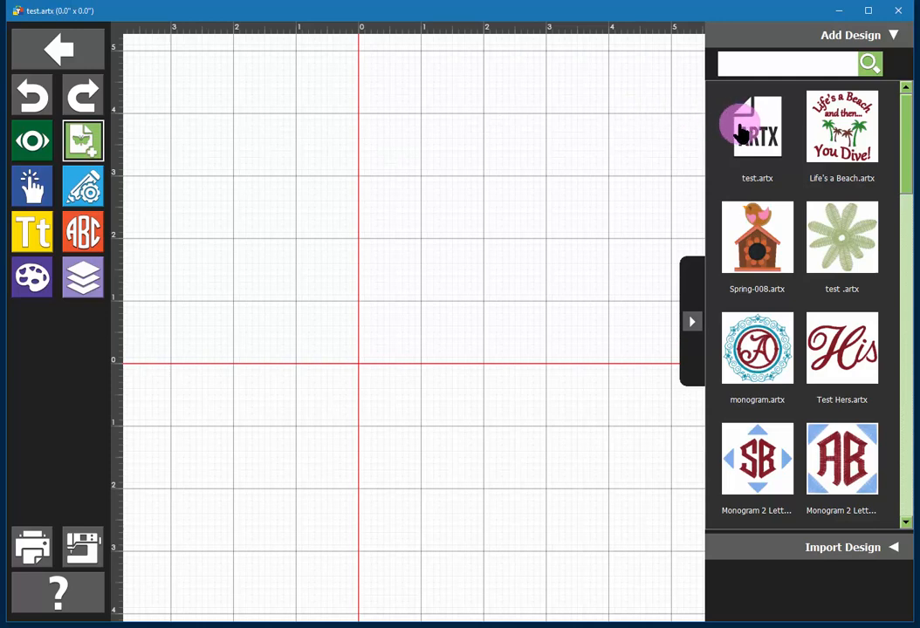
mouse_move(757, 127)
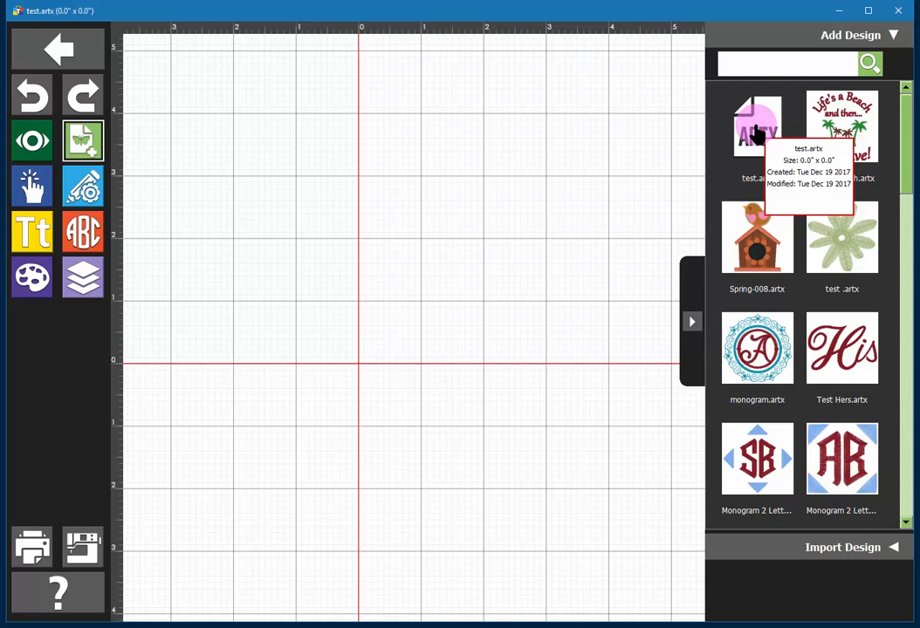
mouse_move(779, 157)
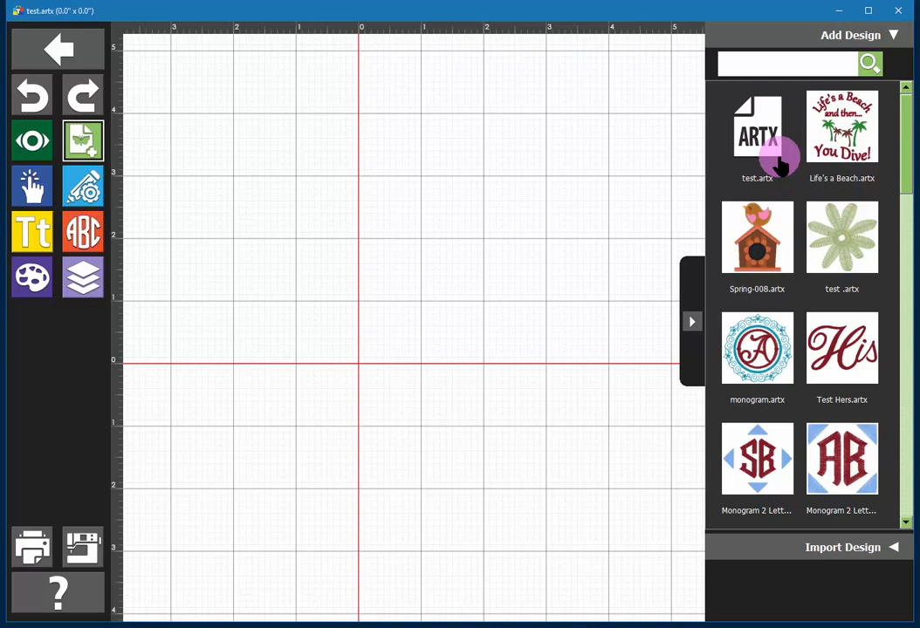
mouse_move(777, 153)
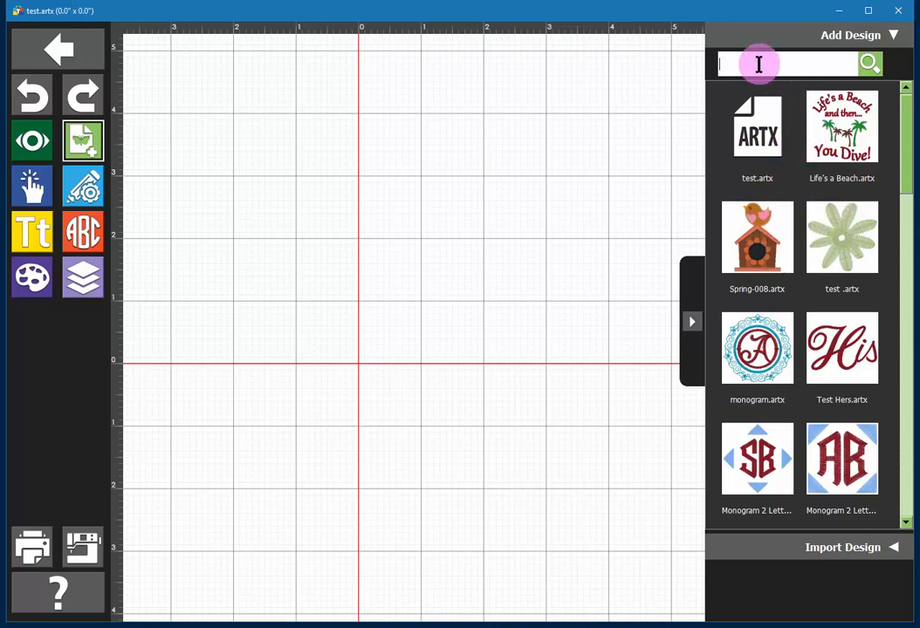
mouse_move(845, 61)
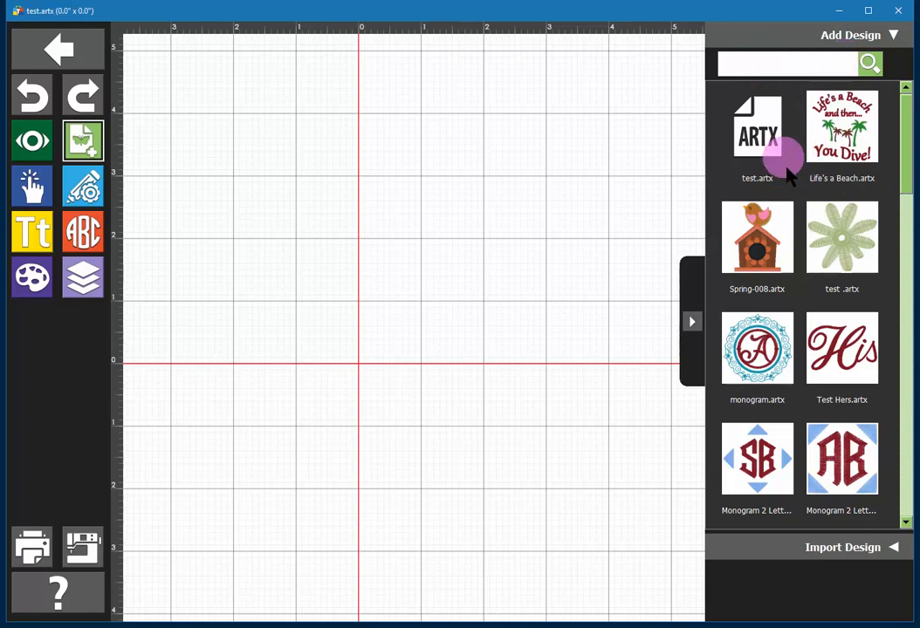
scroll(down, 3)
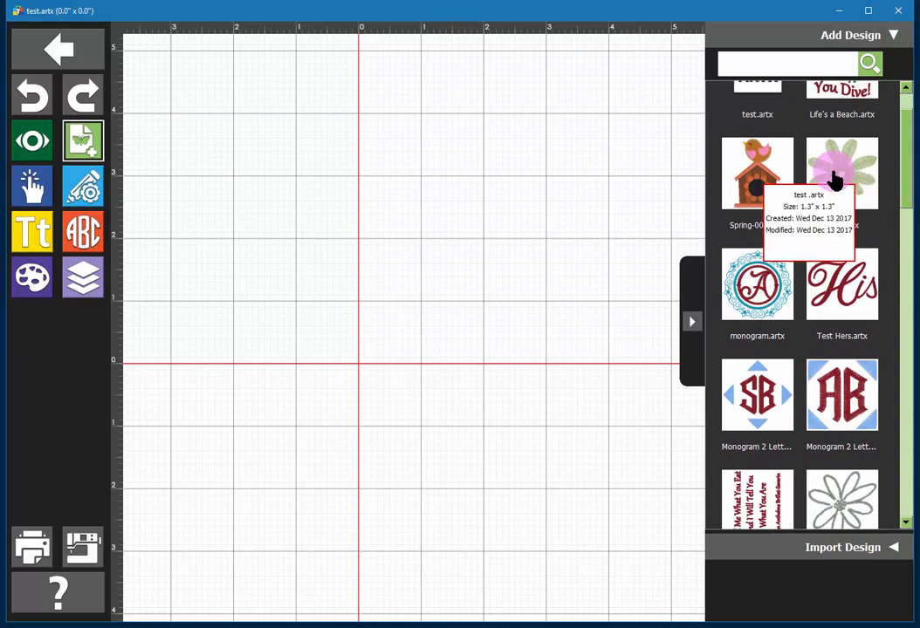
mouse_move(844, 177)
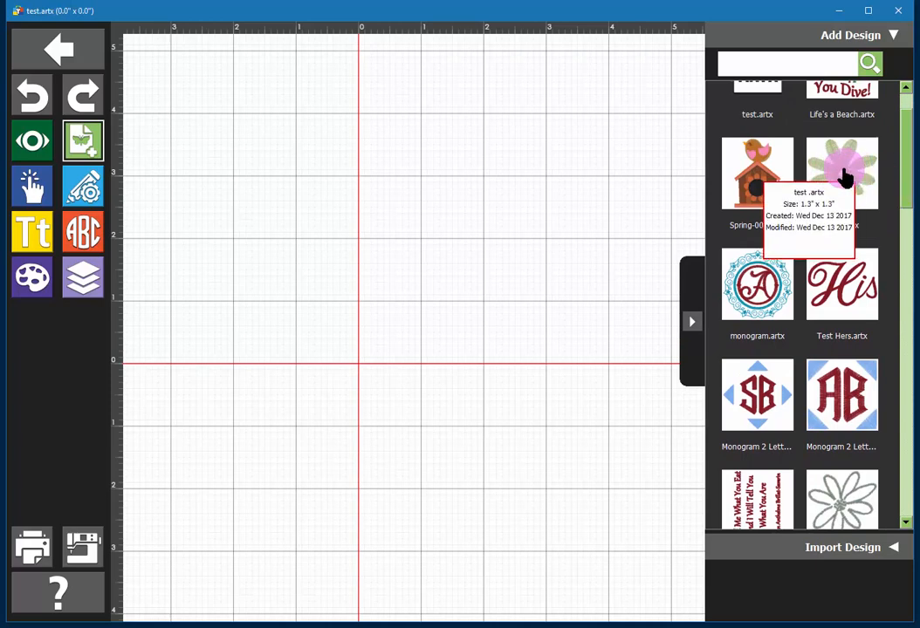
Add the solid green flower design from the library to the canvas.
click(842, 173)
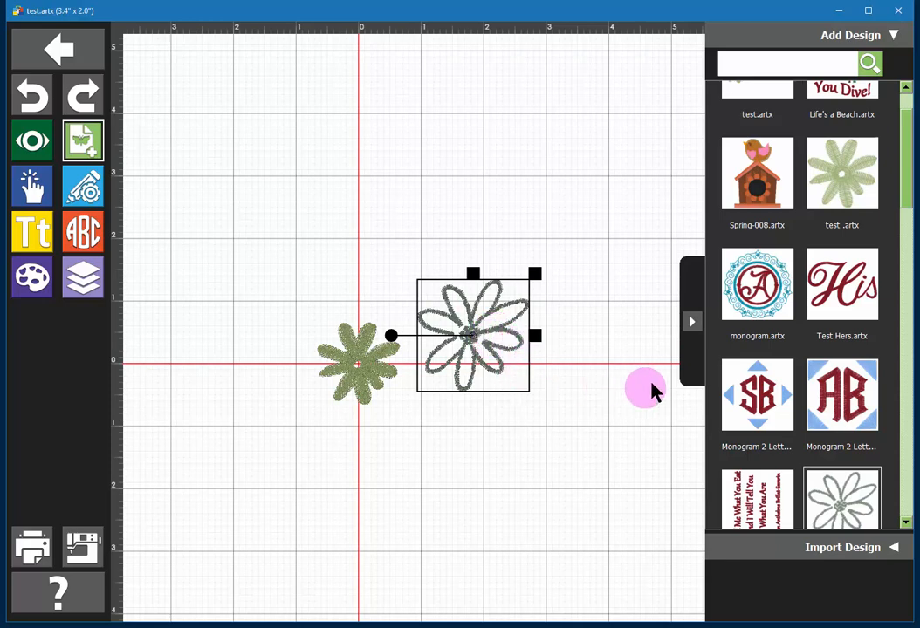
mouse_move(552, 426)
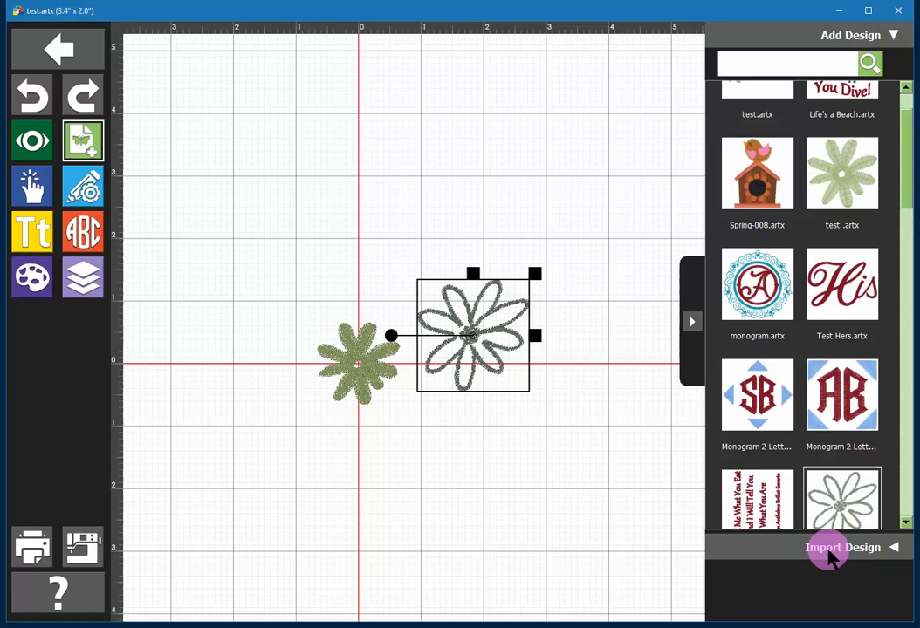
Expand Import Design and open the import-from-file window at Downloads.
click(843, 547)
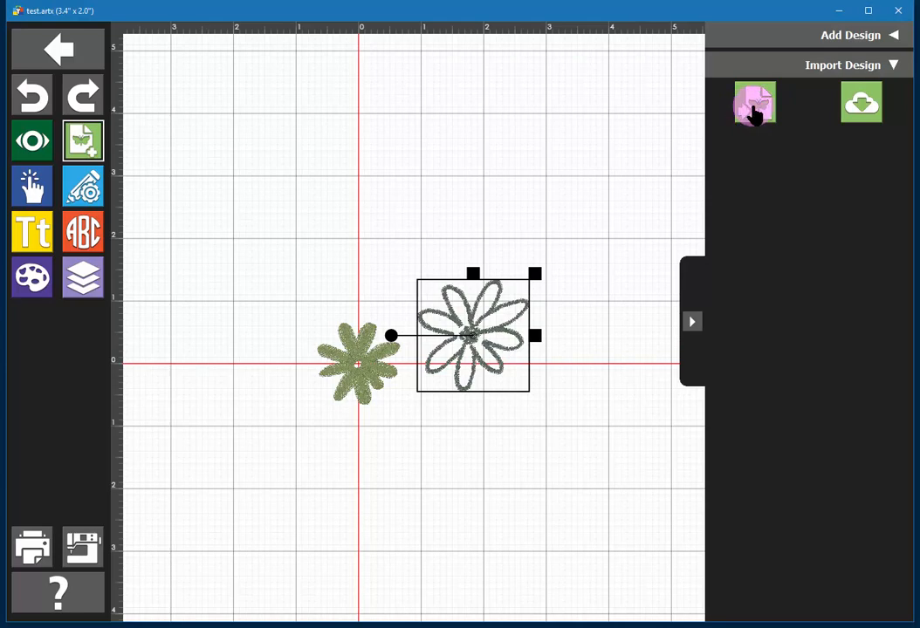
click(754, 102)
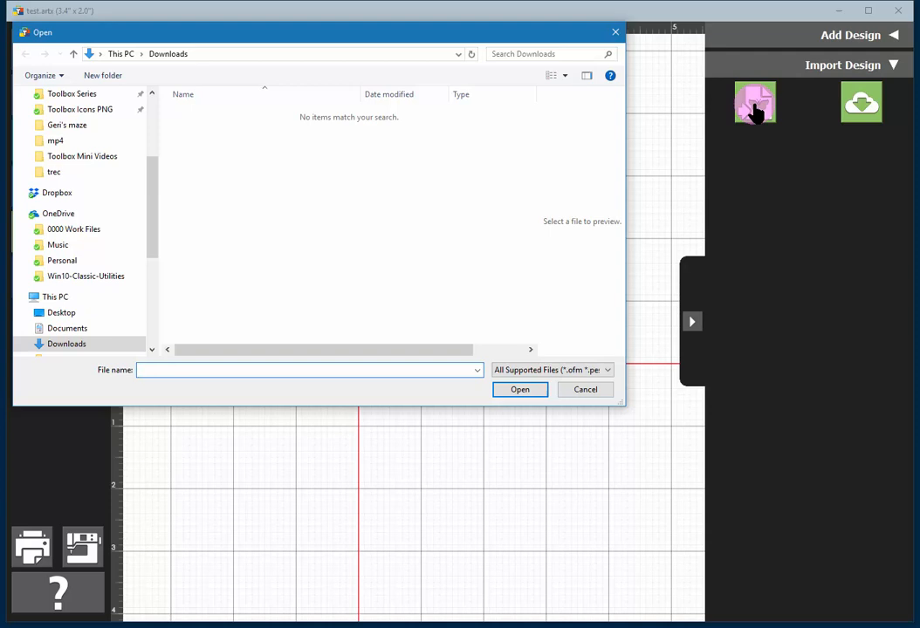
Cancel the Open dialog, leaving the two flower designs unchanged.
click(309, 370)
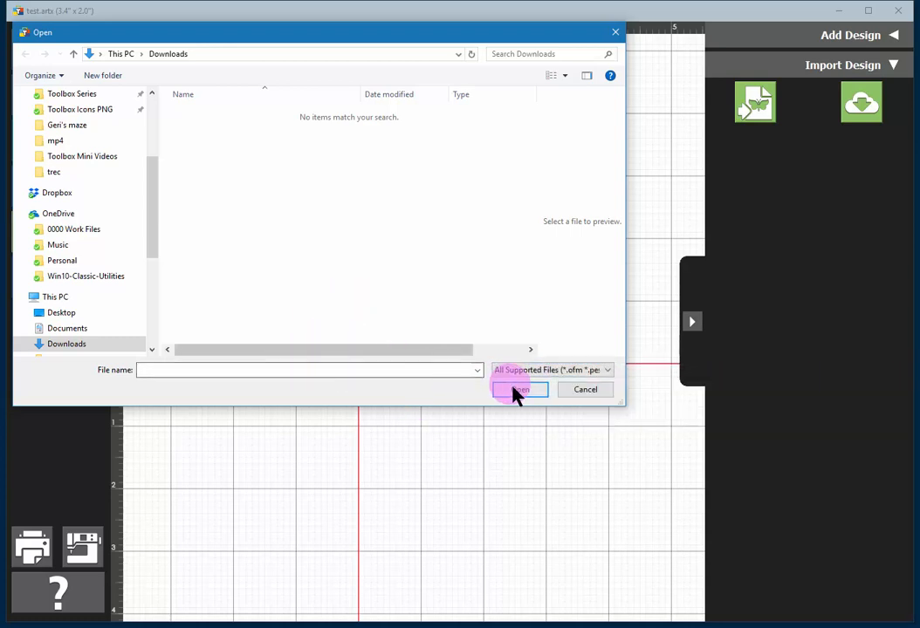
mouse_move(585, 390)
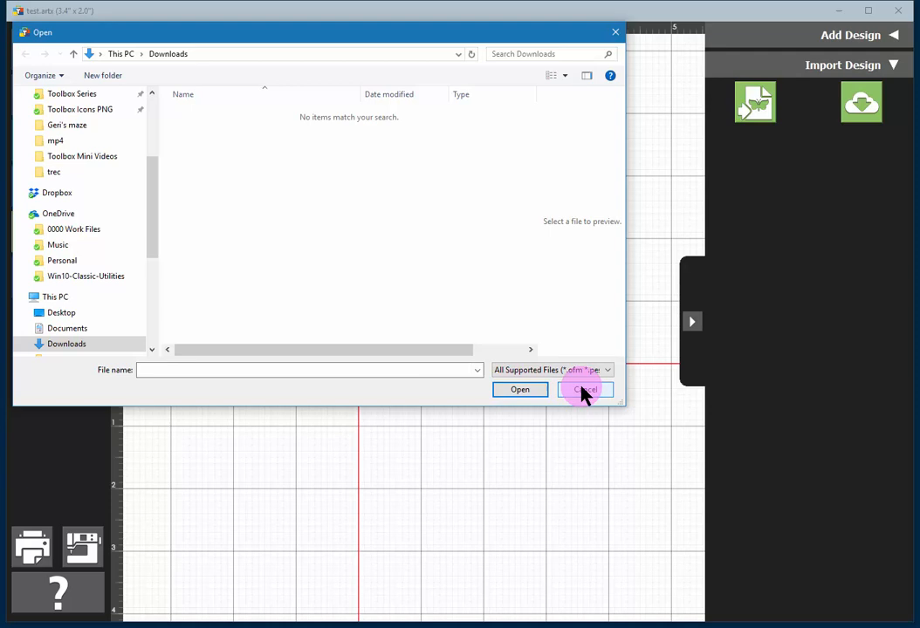
click(584, 390)
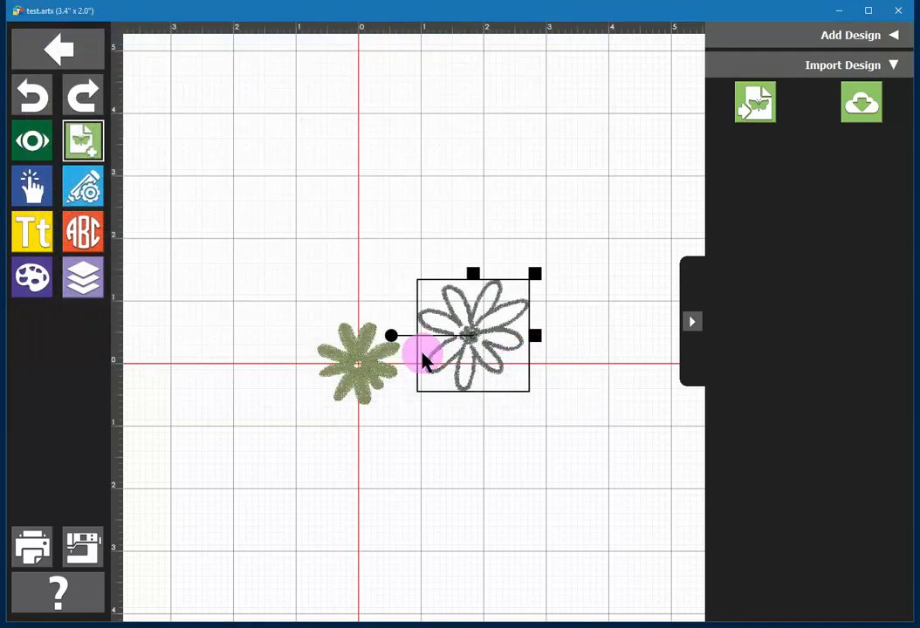
mouse_move(794, 112)
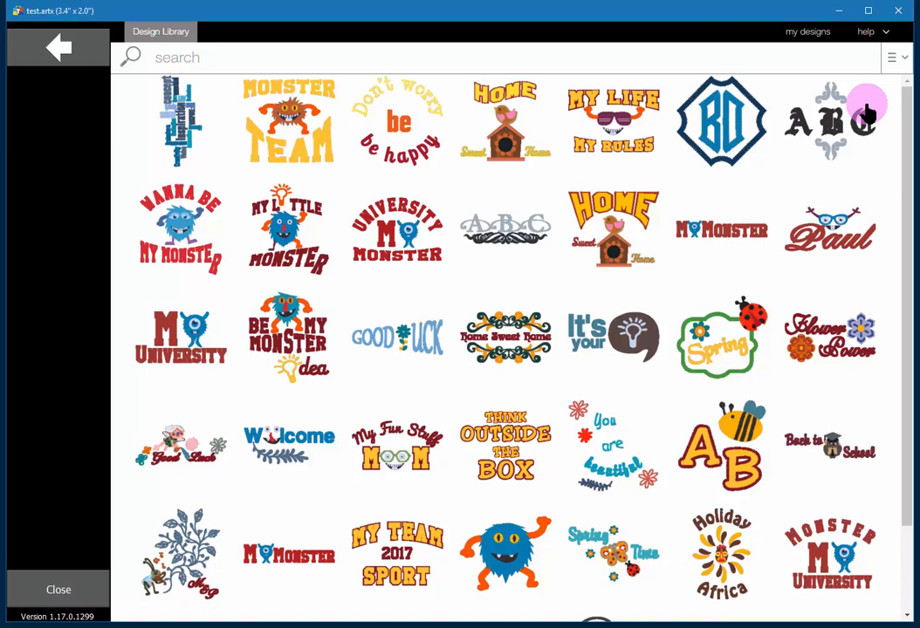
mouse_move(842, 265)
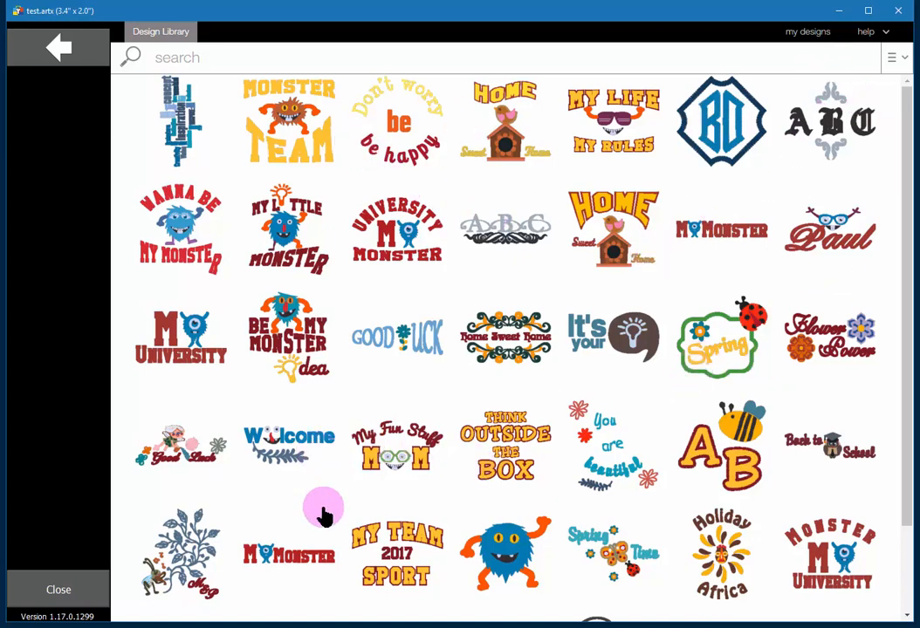
mouse_move(157, 35)
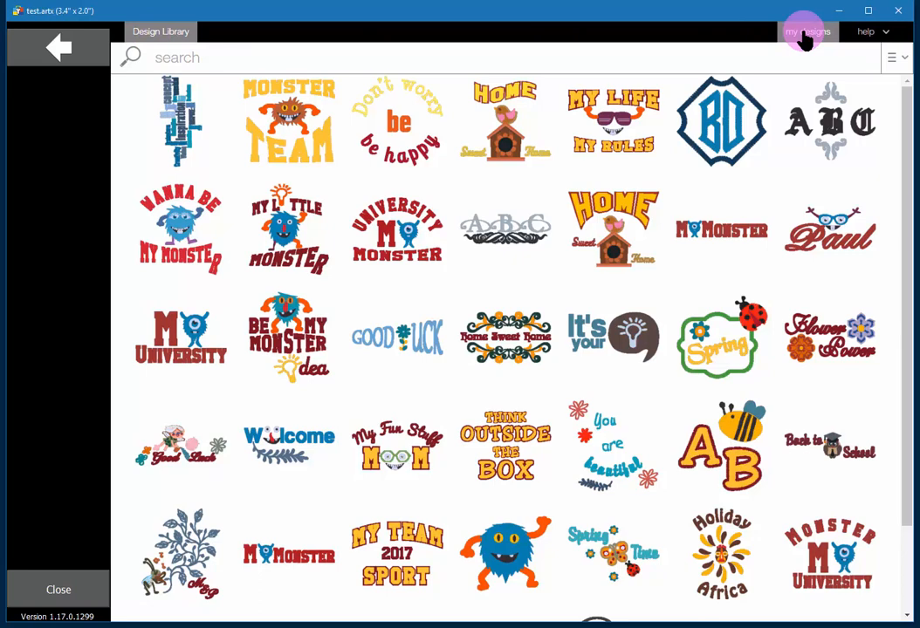
mouse_move(546, 528)
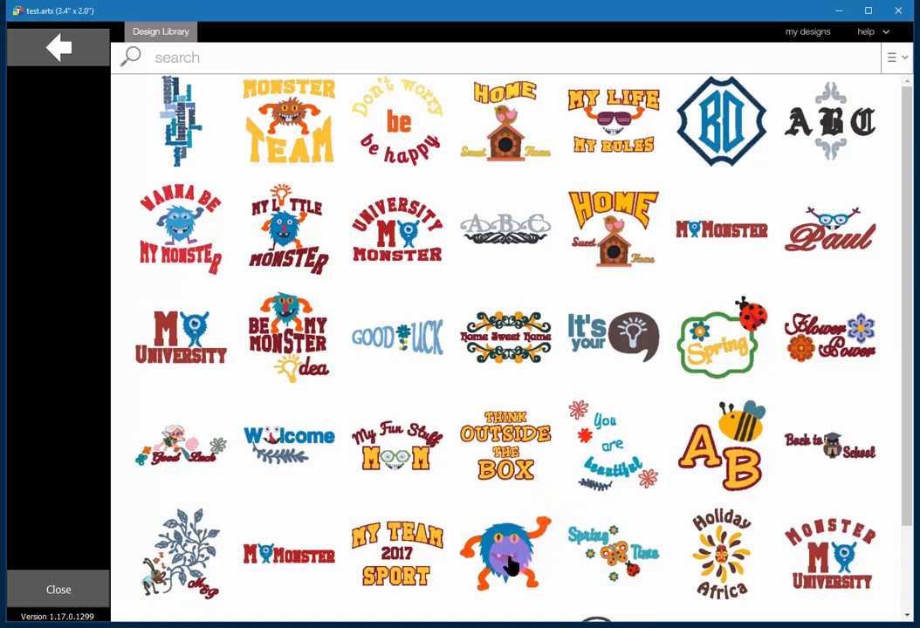
Select the blue monster design in the online Design Library.
click(505, 555)
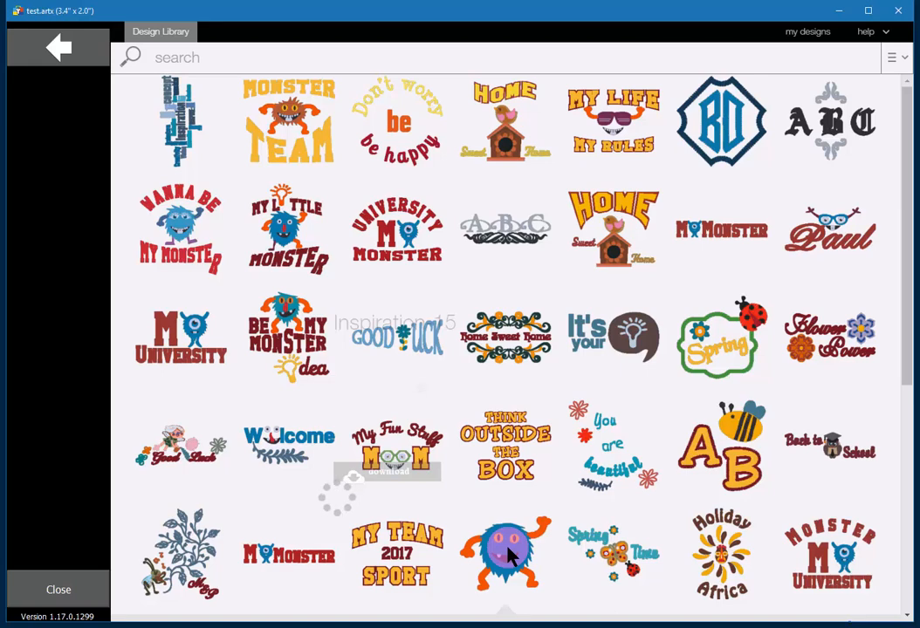
Show Inspiration-15's details and download it onto the canvas.
click(504, 554)
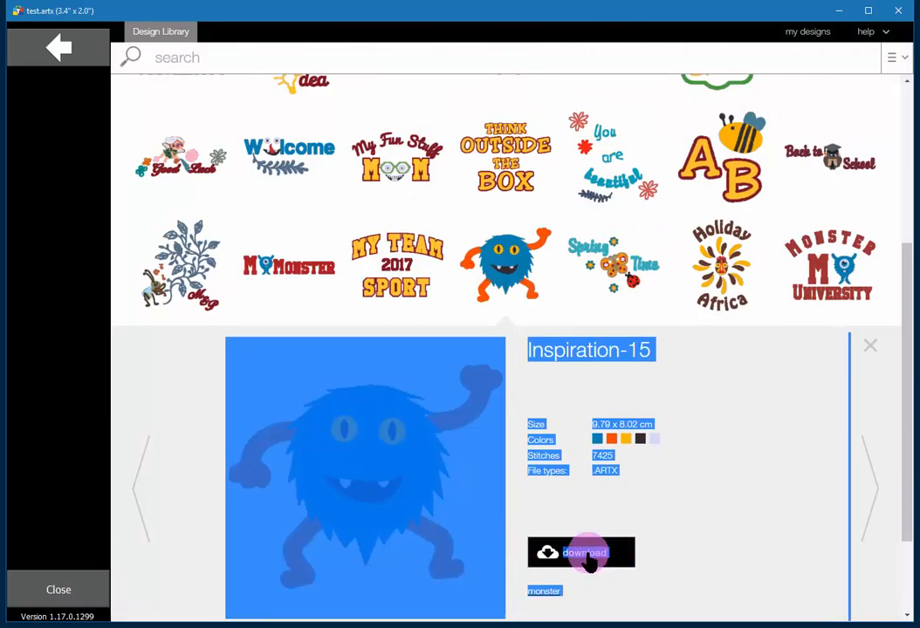
click(581, 552)
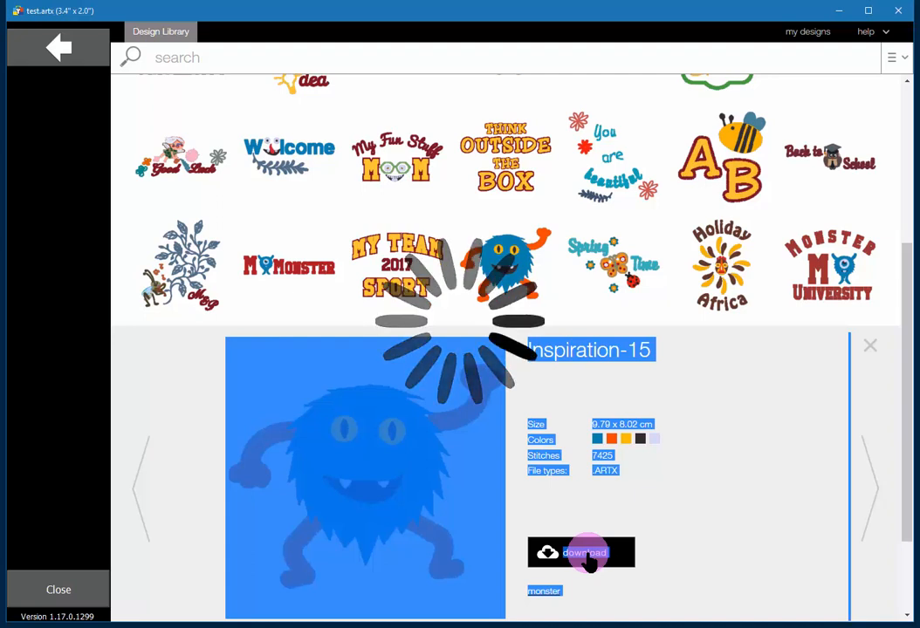
click(581, 553)
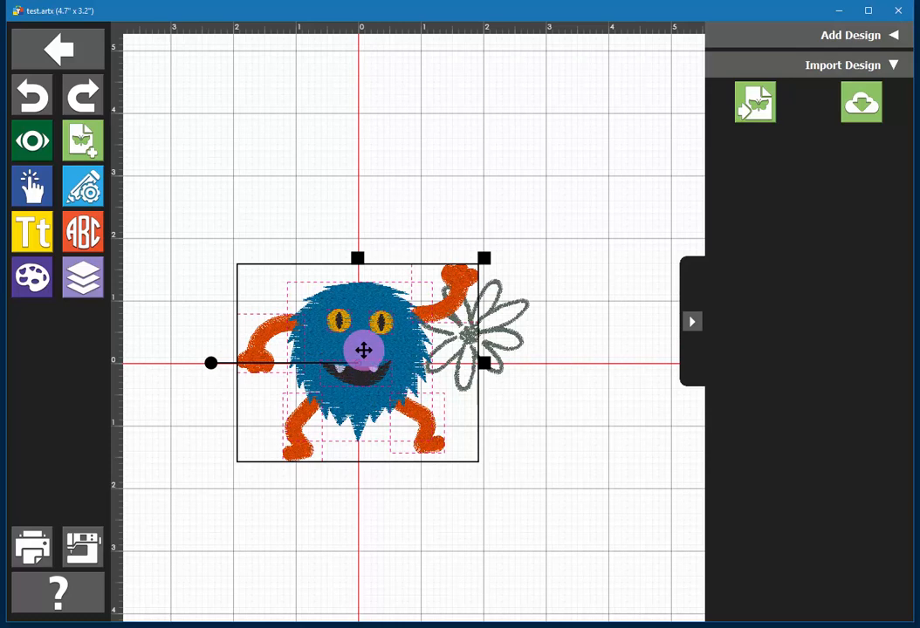
Drag the blue monster below both flowers, making the design 4.0" × 4.8".
drag(364, 350, 446, 465)
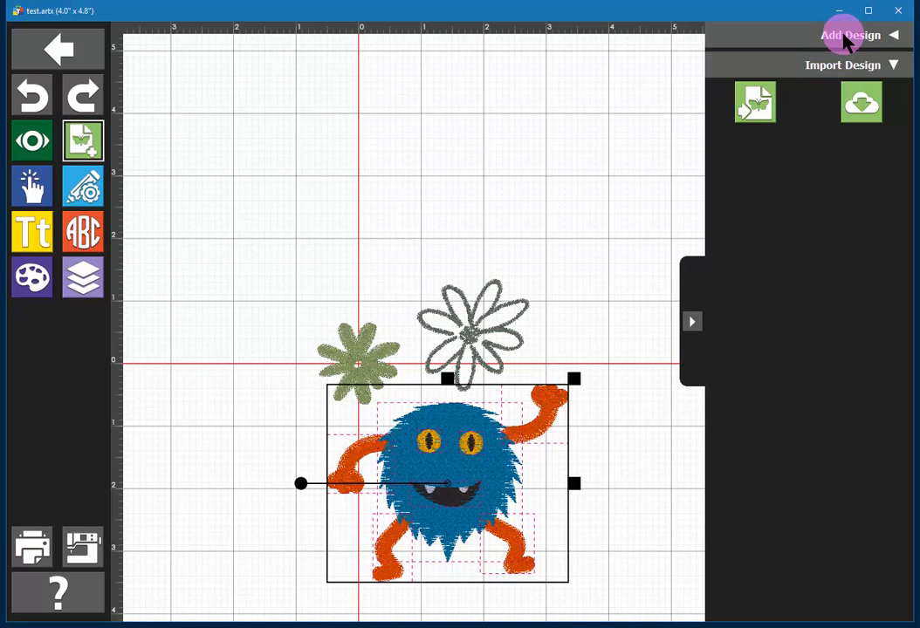
mouse_move(843, 64)
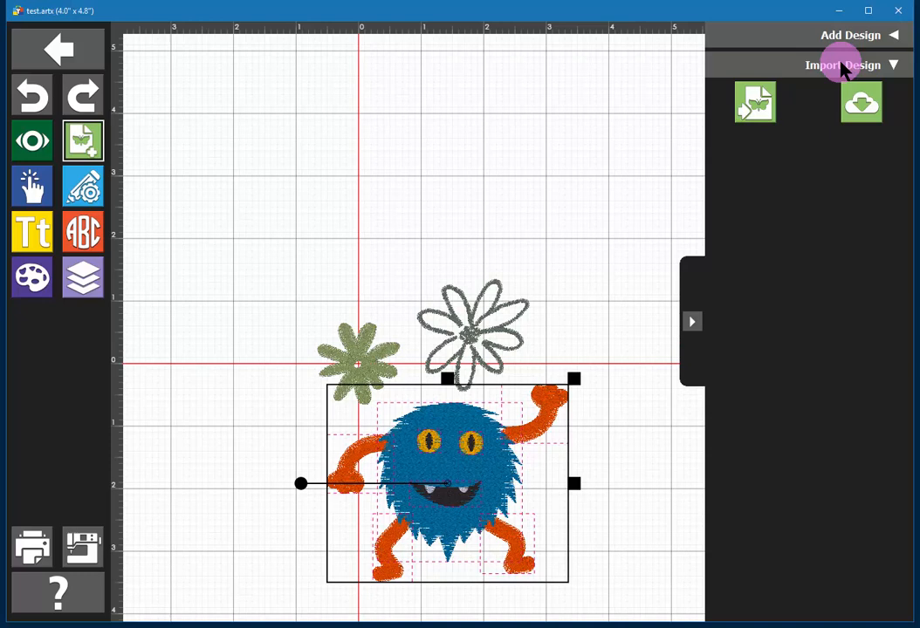
mouse_move(861, 102)
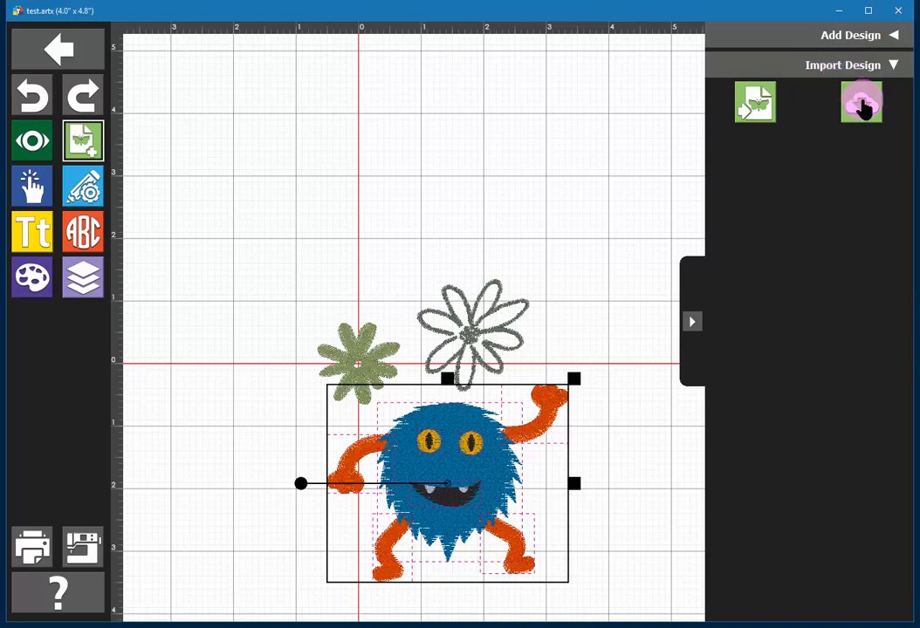